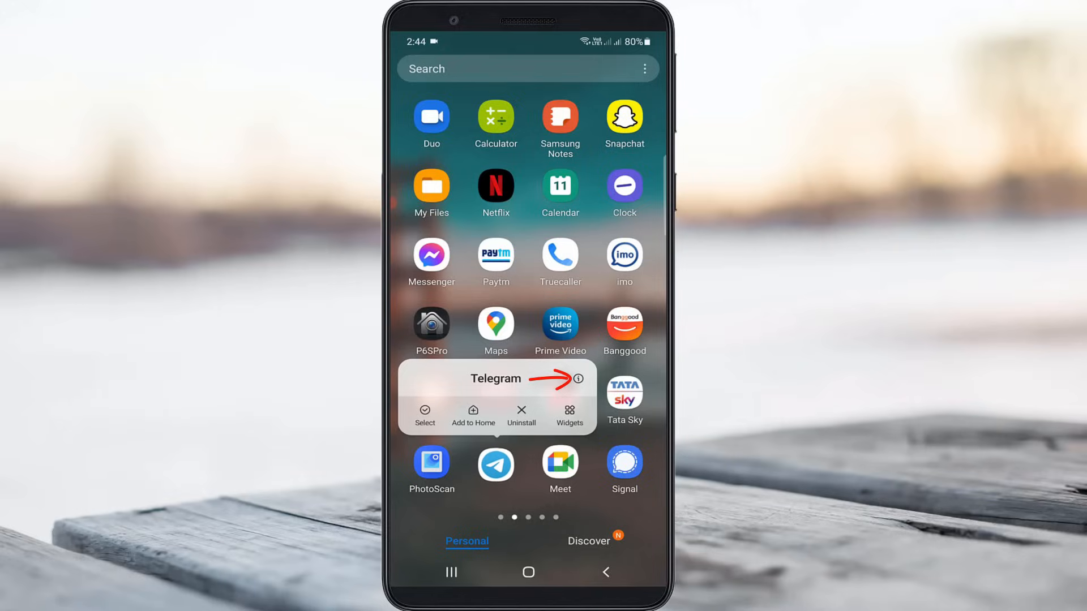
Check Telegram's microphone permission is 'Allow only while using the app', then leave the page.
click(582, 379)
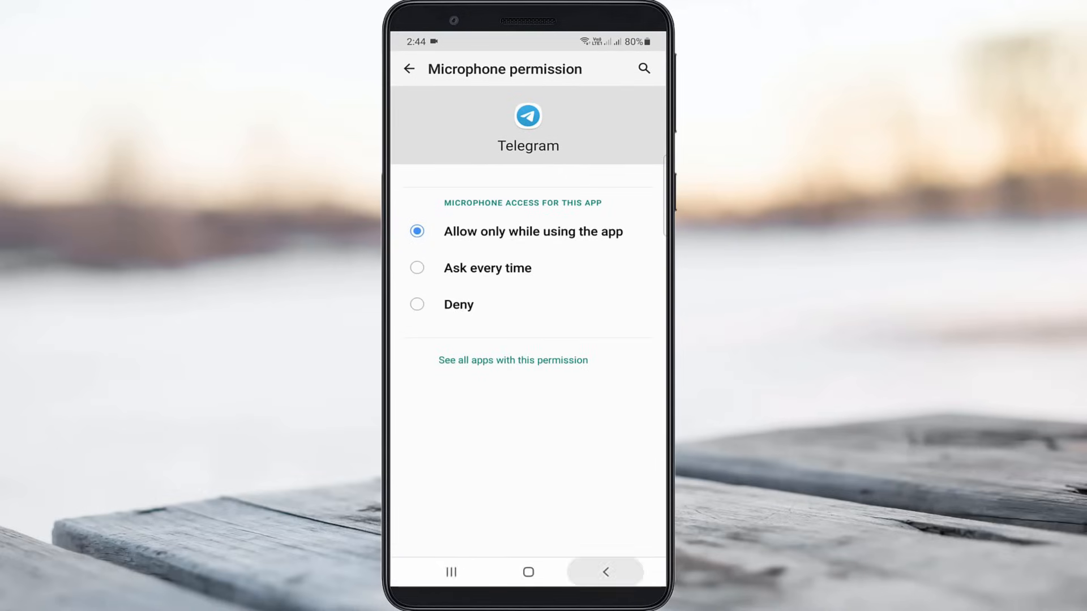
click(409, 69)
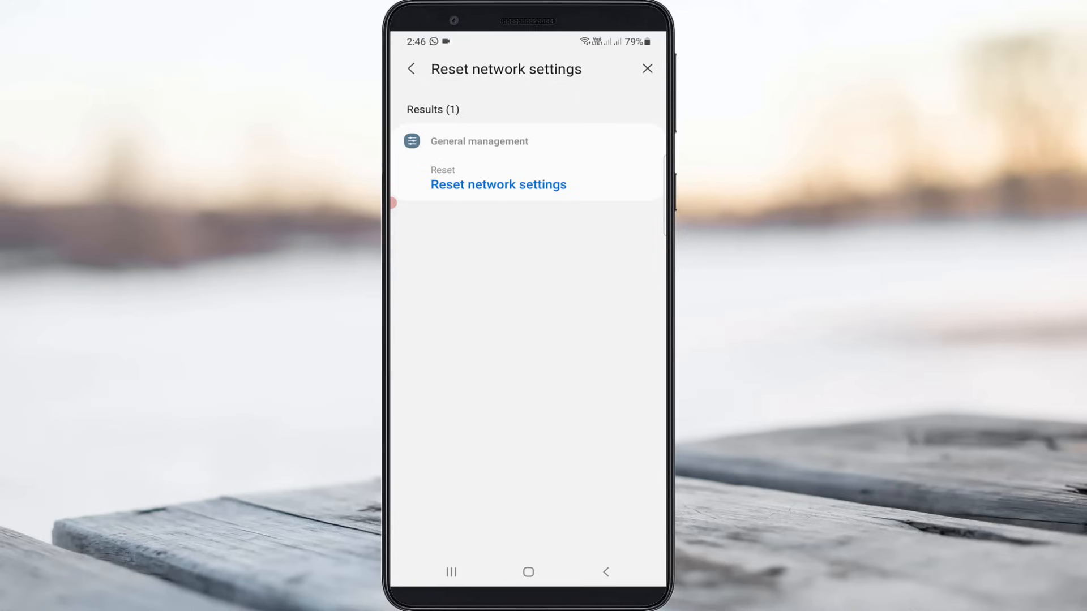
Open the 'Reset network settings' search result and choose to reset network settings.
click(497, 184)
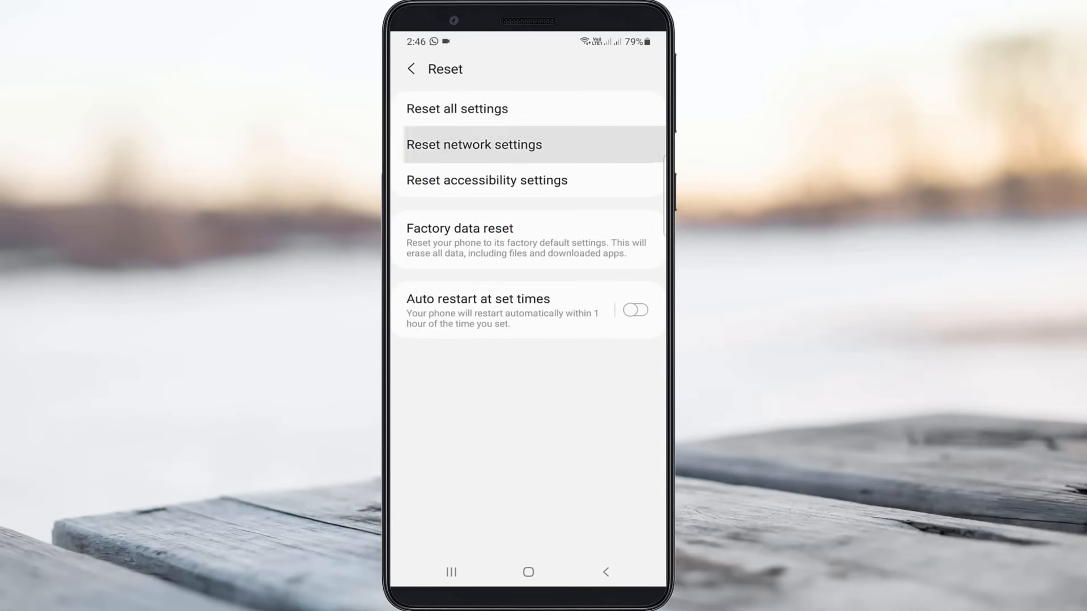
click(474, 144)
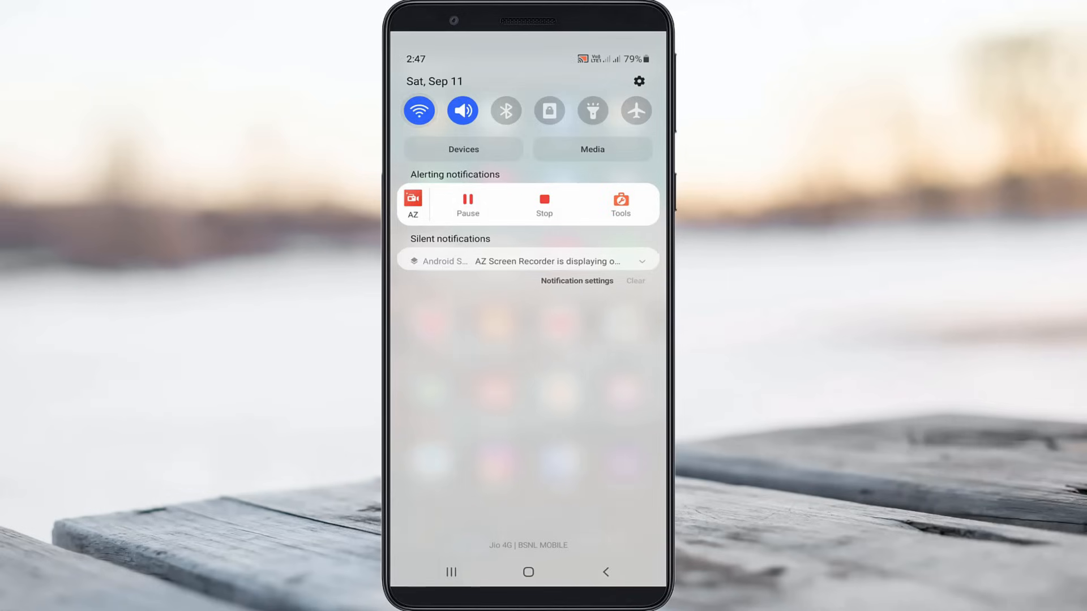
Reconnect Wi-Fi to Icom-Wireless from the Wi-Fi tile, then return to the app drawer.
click(419, 110)
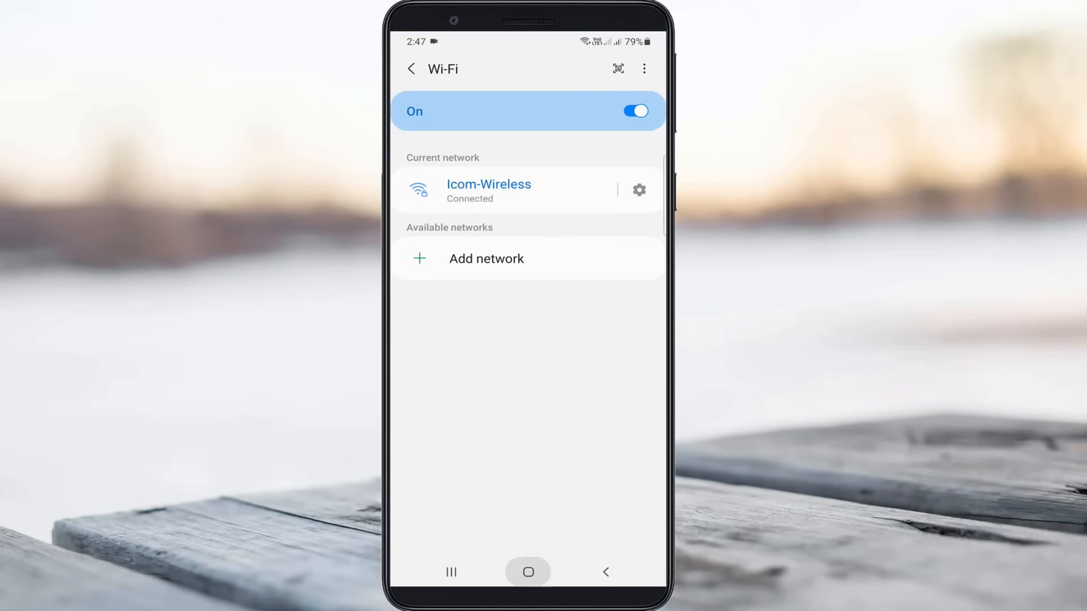
click(528, 572)
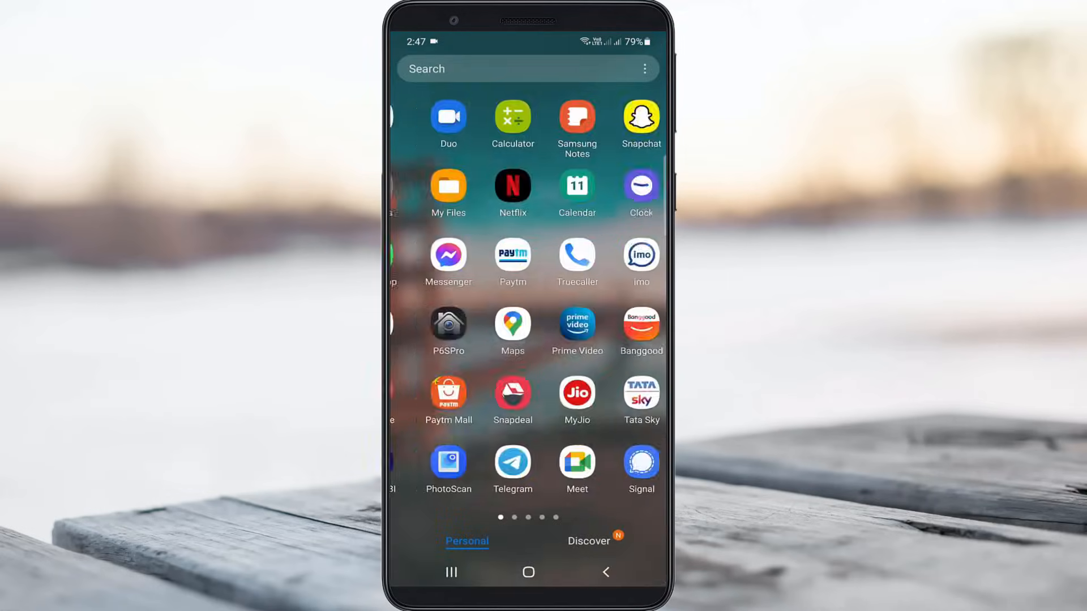
Launch Telegram, submit the +91 phone number and confirm to reach SMS code entry.
click(512, 463)
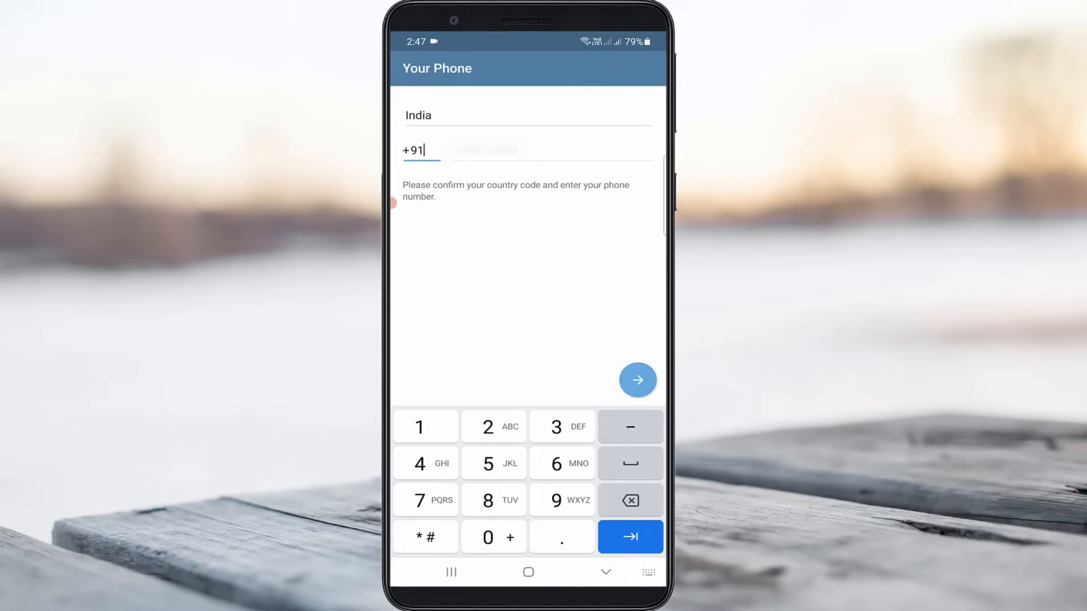
click(636, 379)
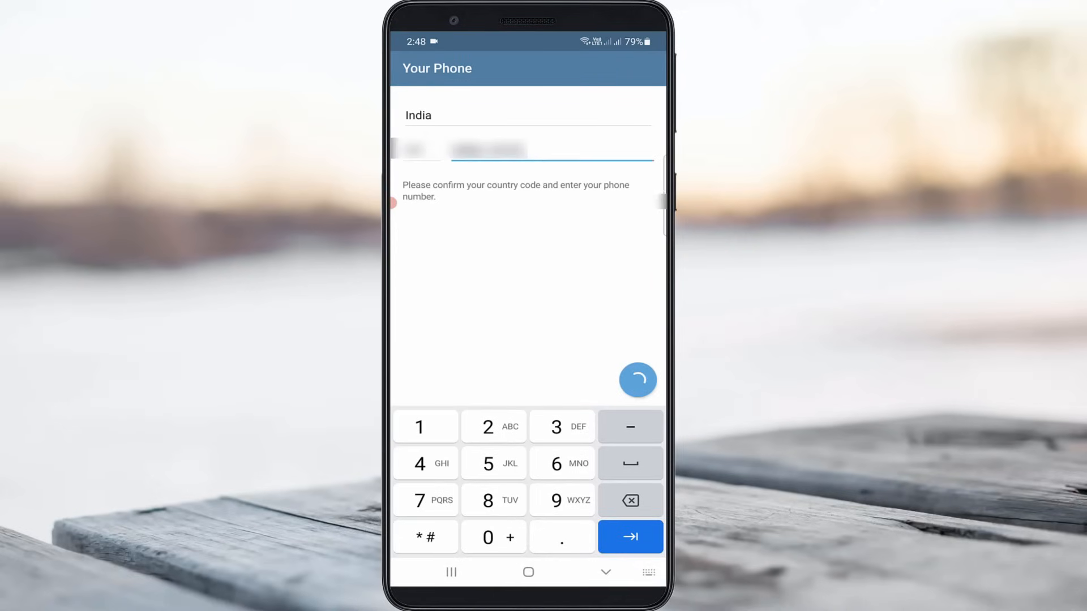
click(629, 536)
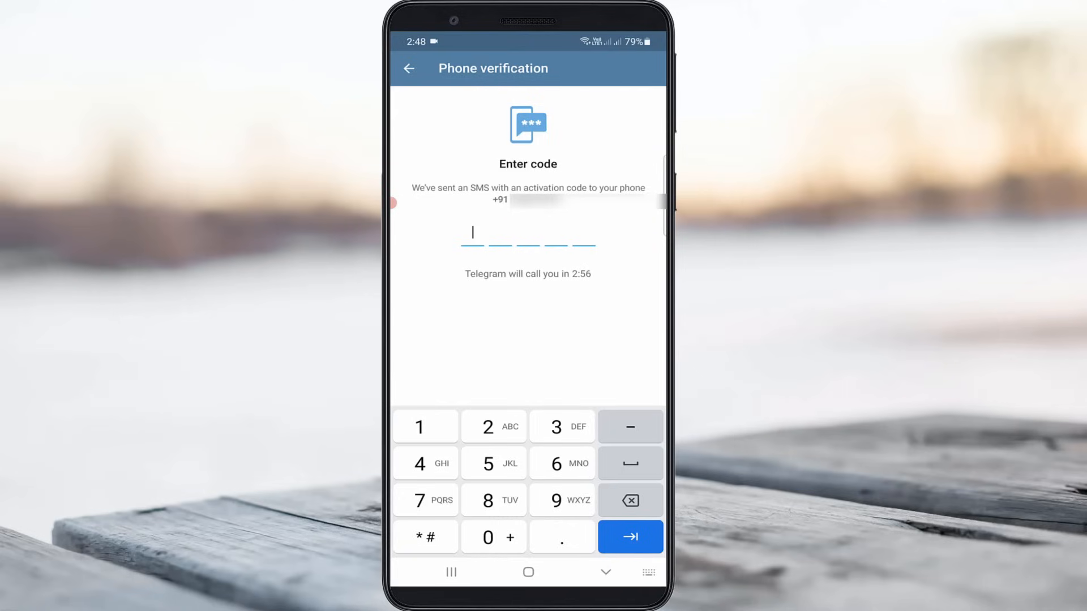